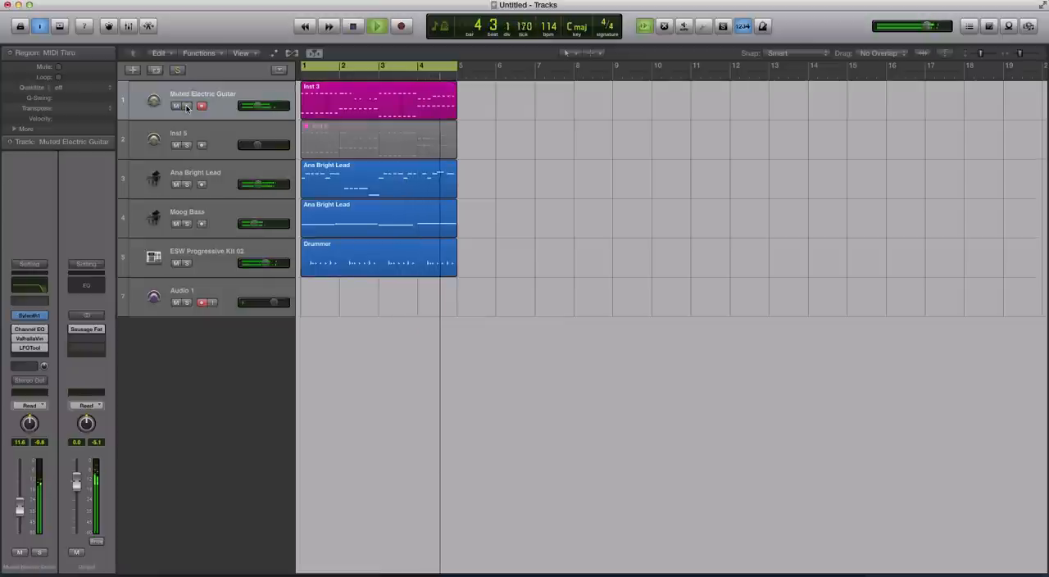
Close the LFOTool view and bring up the Channel EQ on the Muted Electric Guitar track.
left_click(376, 25)
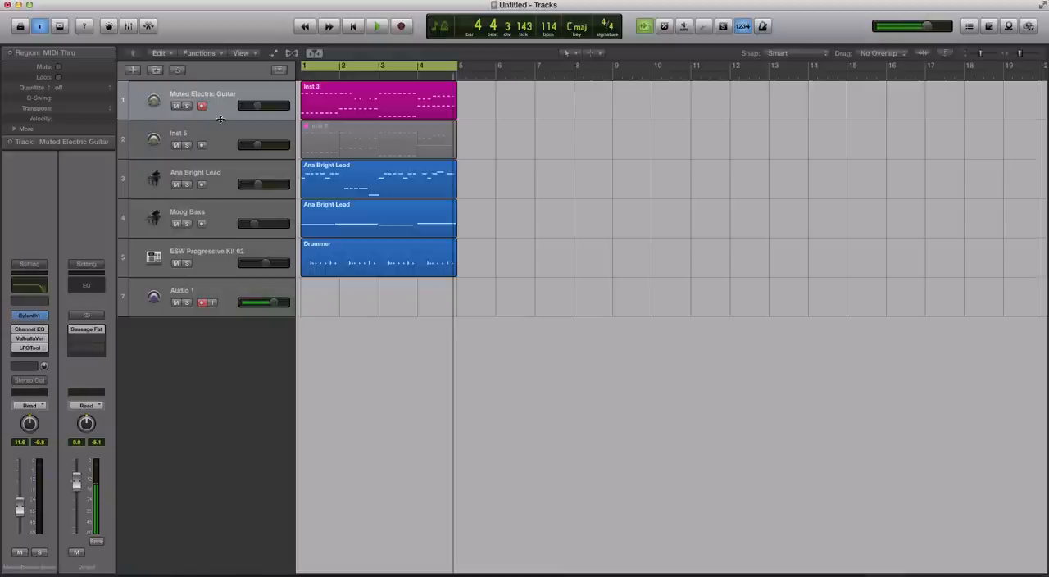
left_click(377, 98)
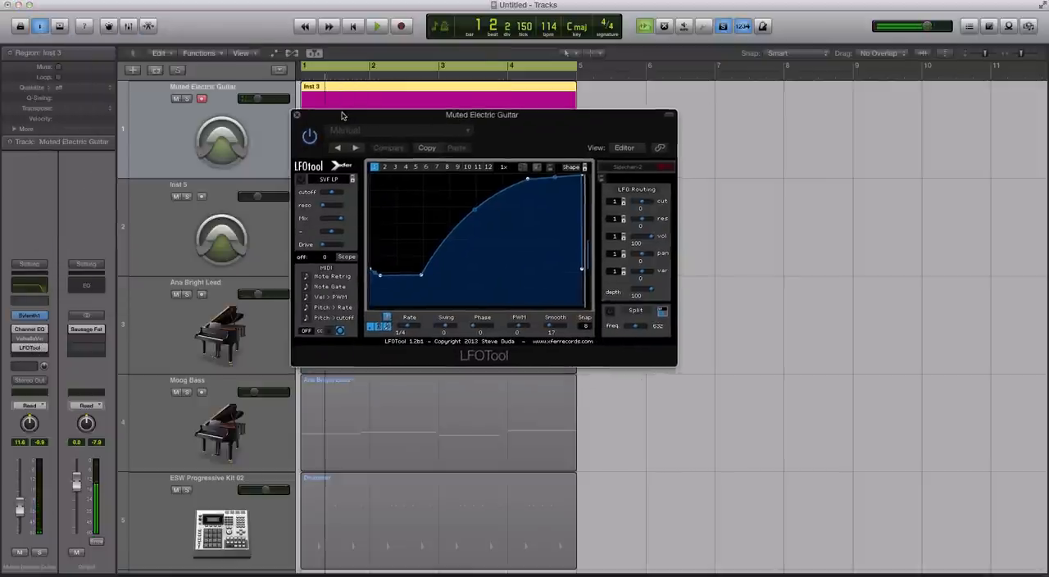
left_click(296, 114)
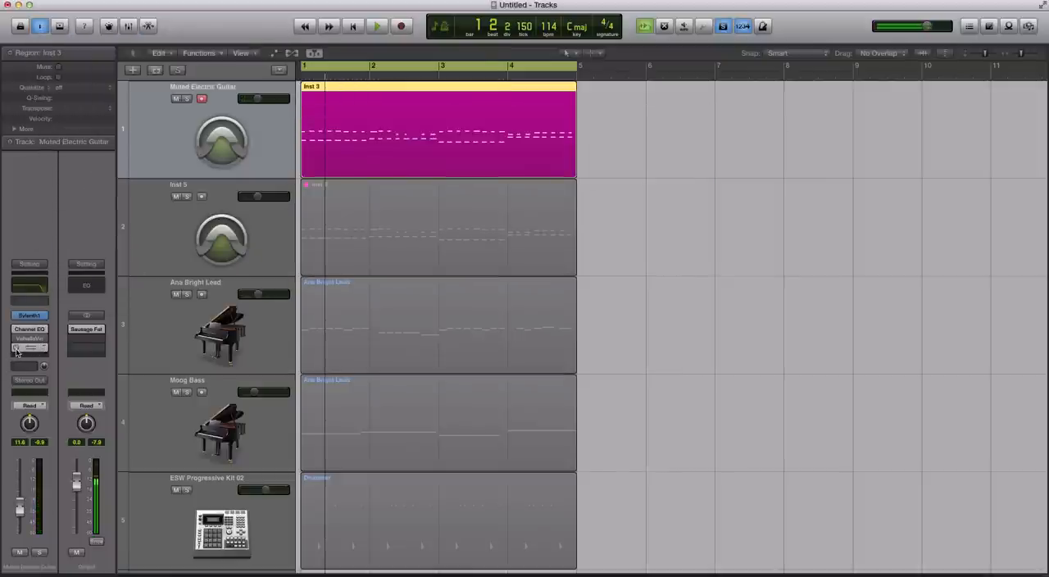
left_click(376, 26)
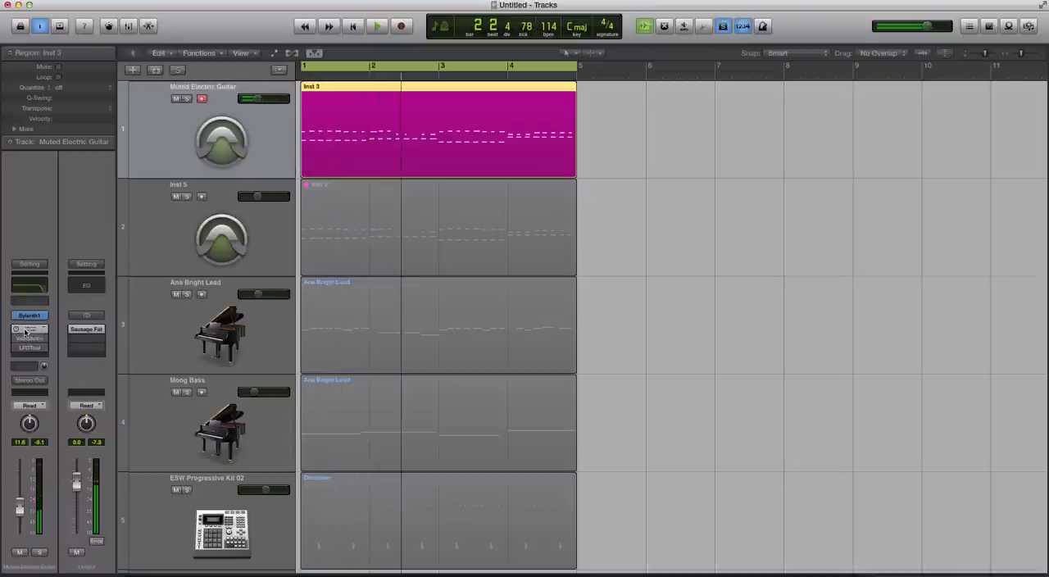
left_click(29, 329)
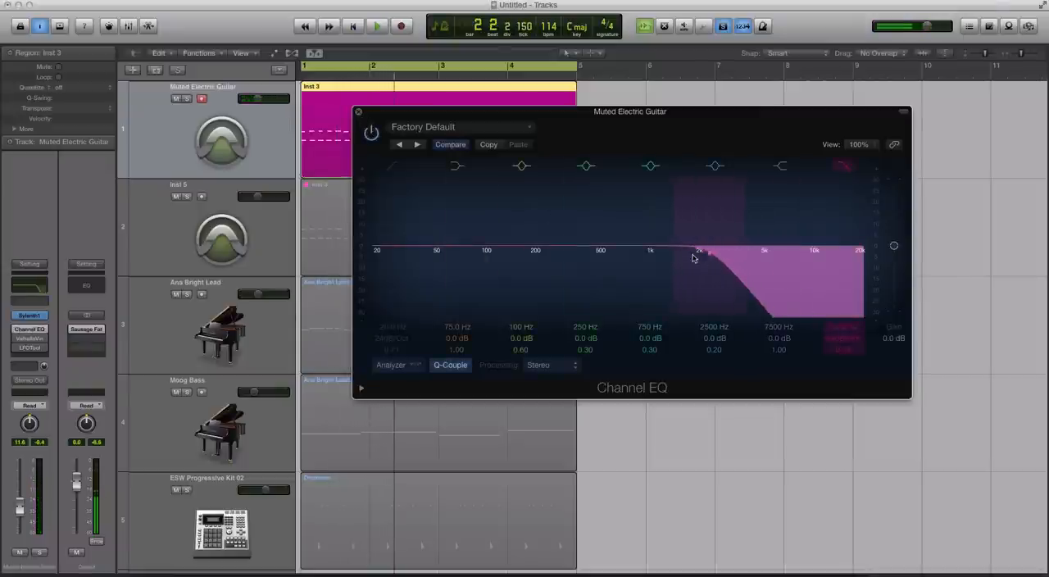
Sweep the high-cut band down toward 500 Hz, then back up through 1k to about 2k.
left_click_drag(697, 257, 598, 256)
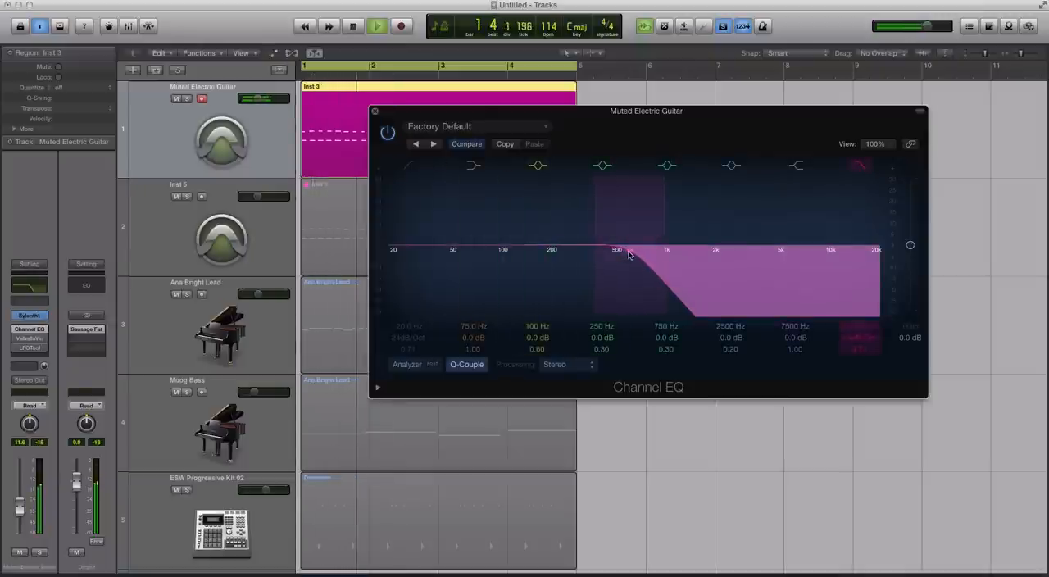
left_click_drag(629, 250, 661, 250)
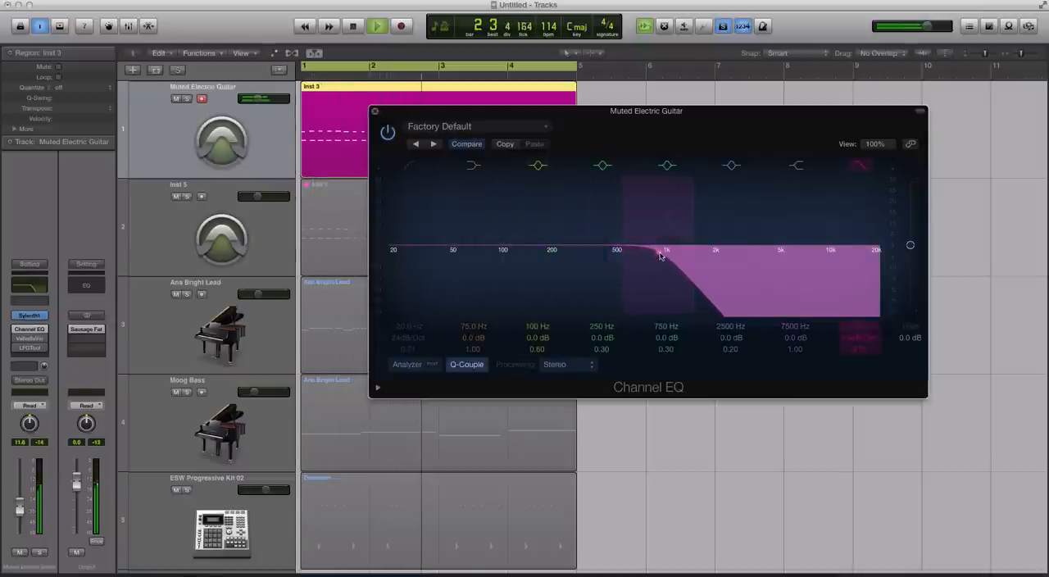
left_click_drag(663, 254, 737, 254)
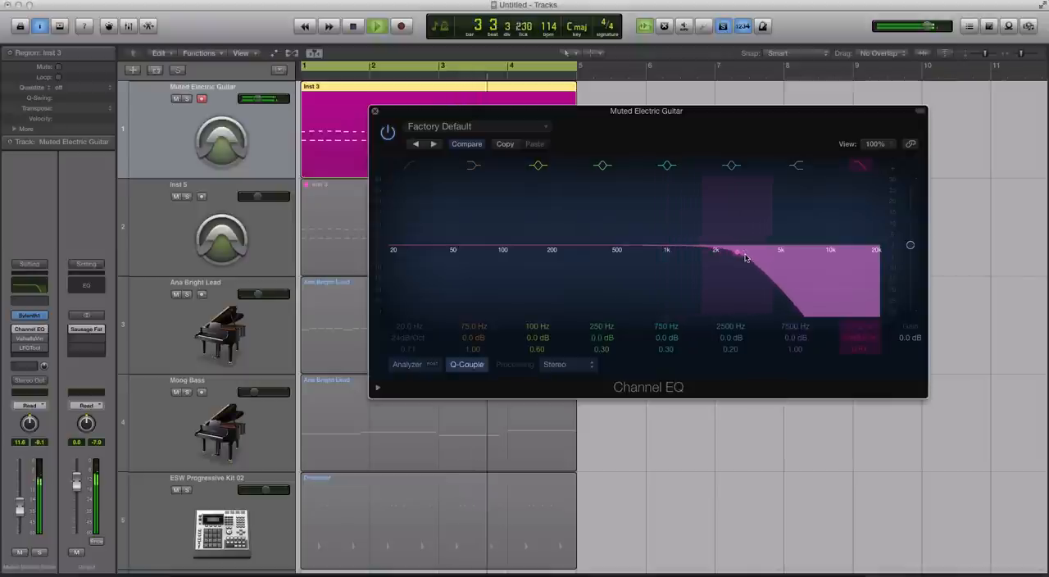
left_click_drag(737, 252, 836, 258)
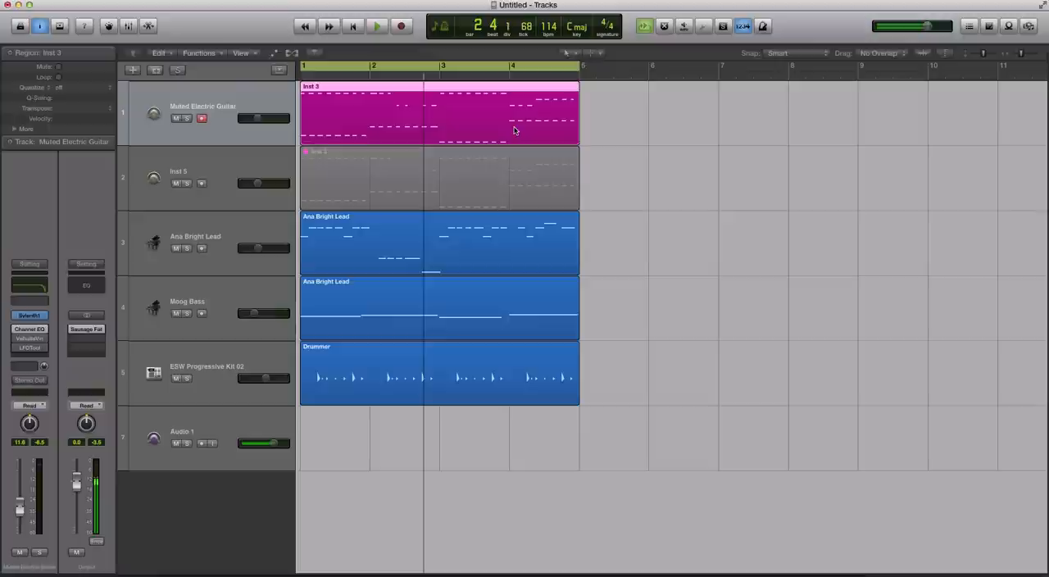
left_click(203, 442)
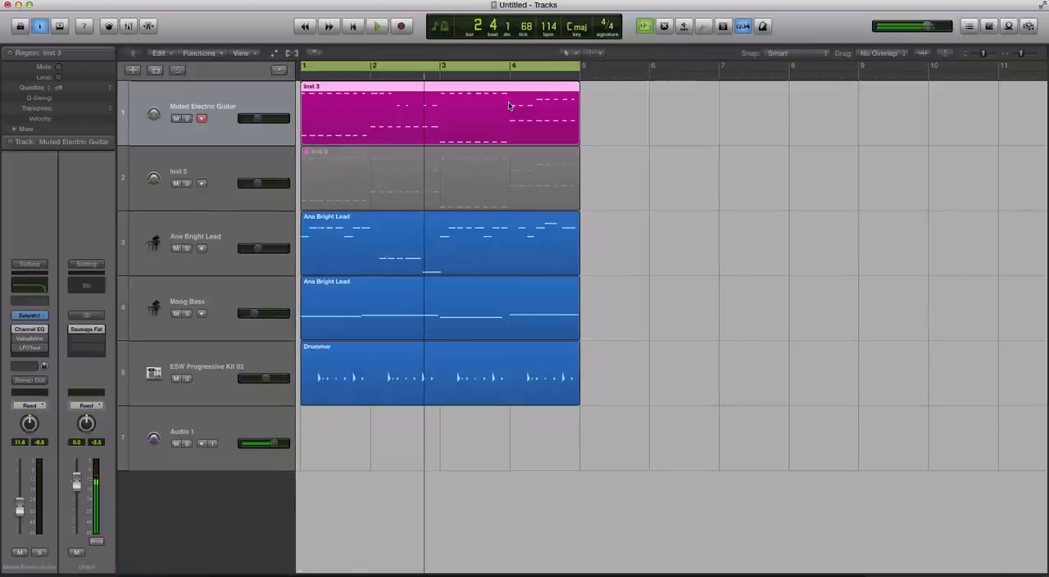
mouse_move(612, 123)
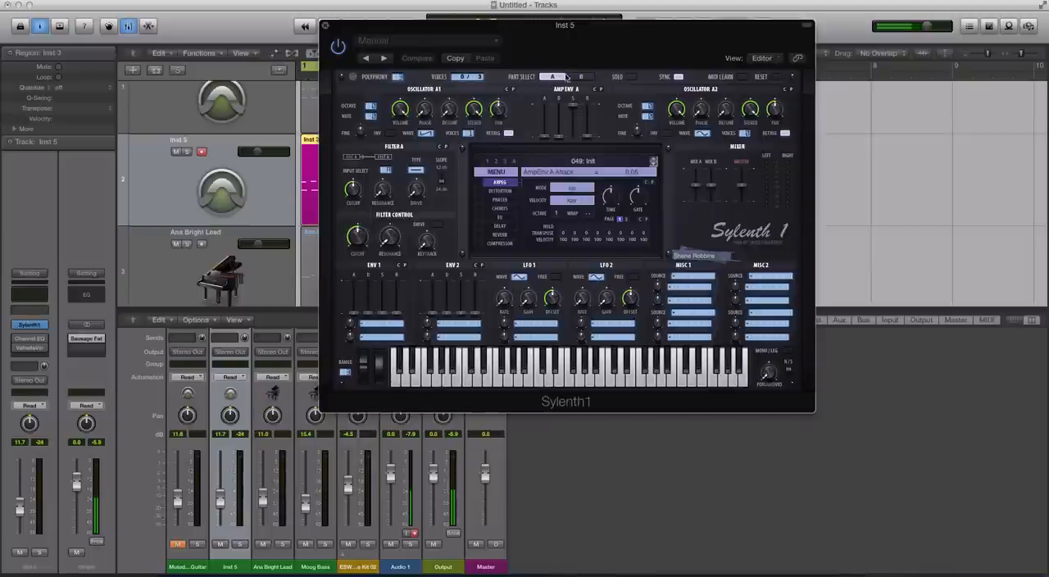
Adjust Oscillator A1's volume in Sylenth1 from the Init patch.
left_click(416, 58)
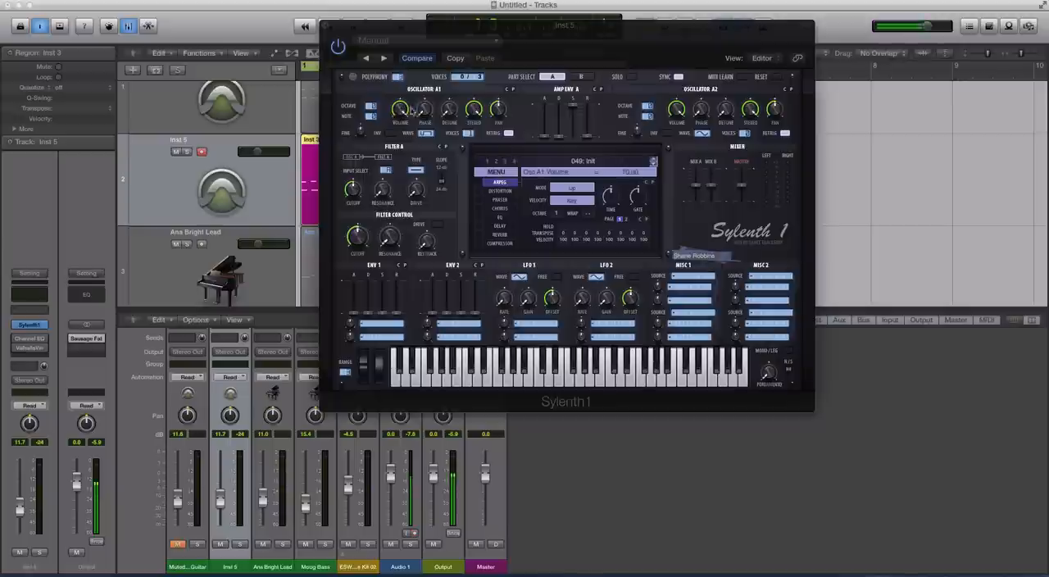
mouse_move(416, 110)
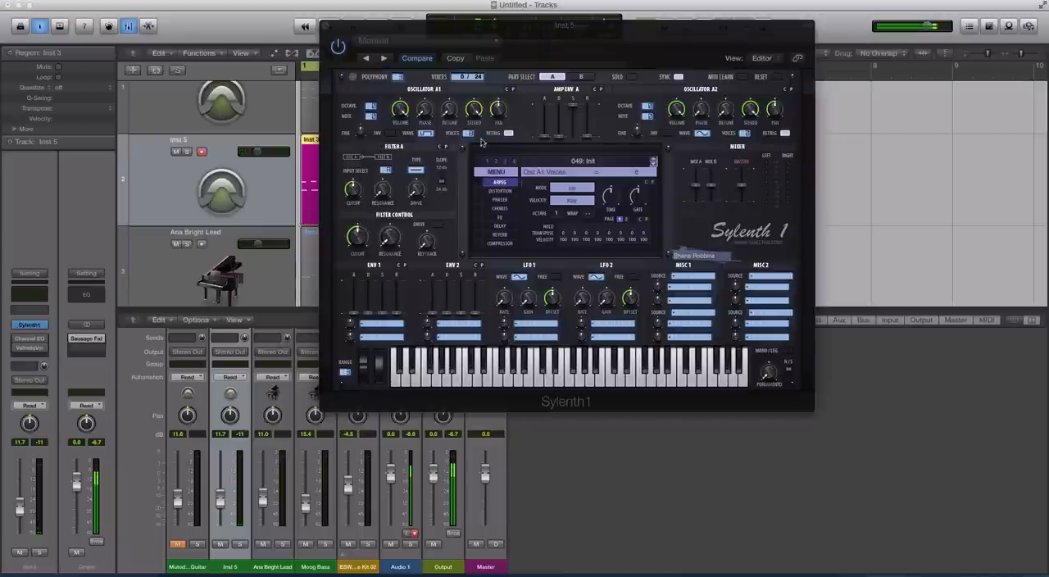
mouse_move(547, 126)
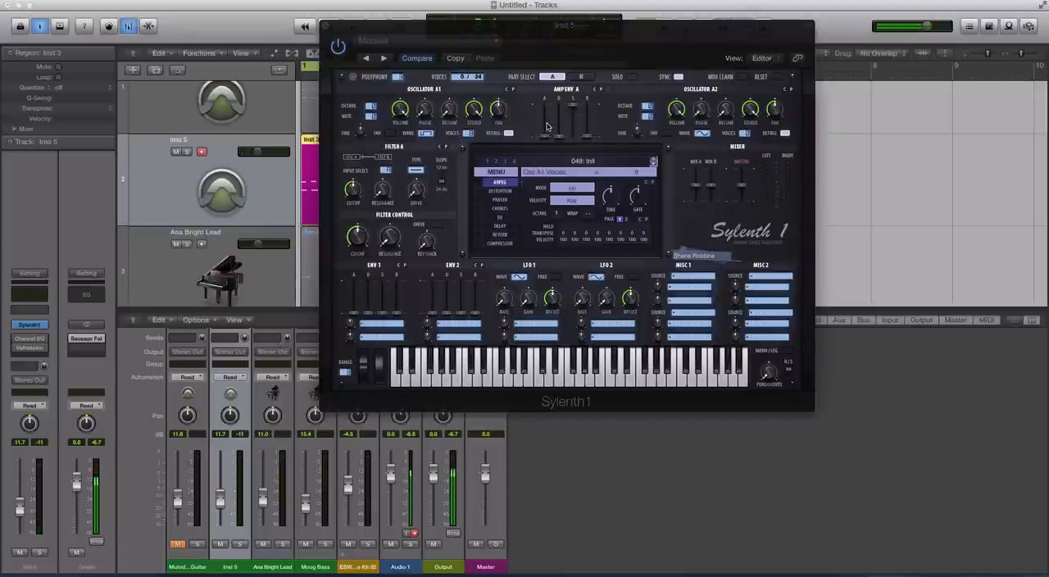
mouse_move(543, 146)
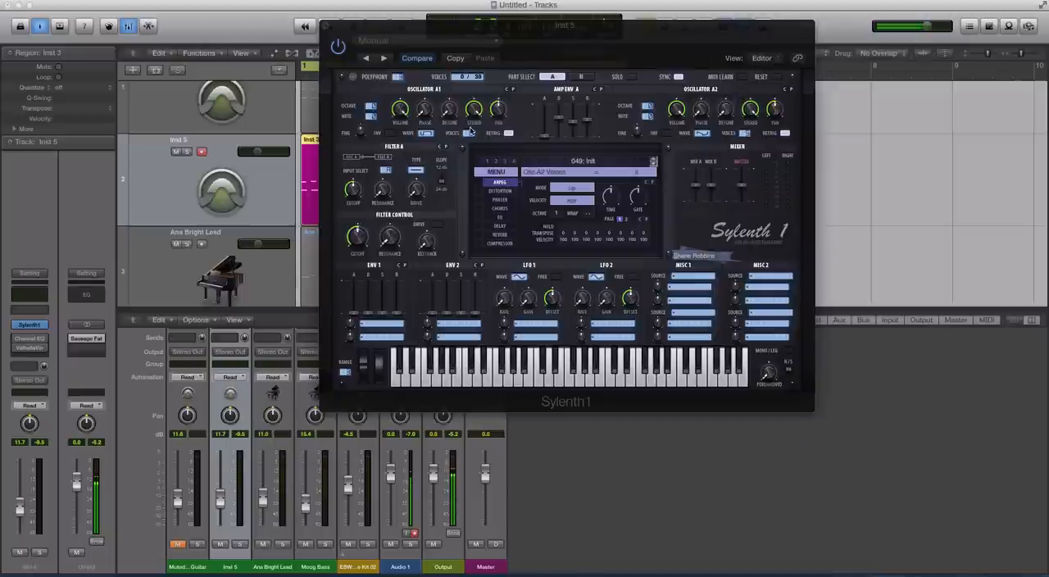
mouse_move(782, 137)
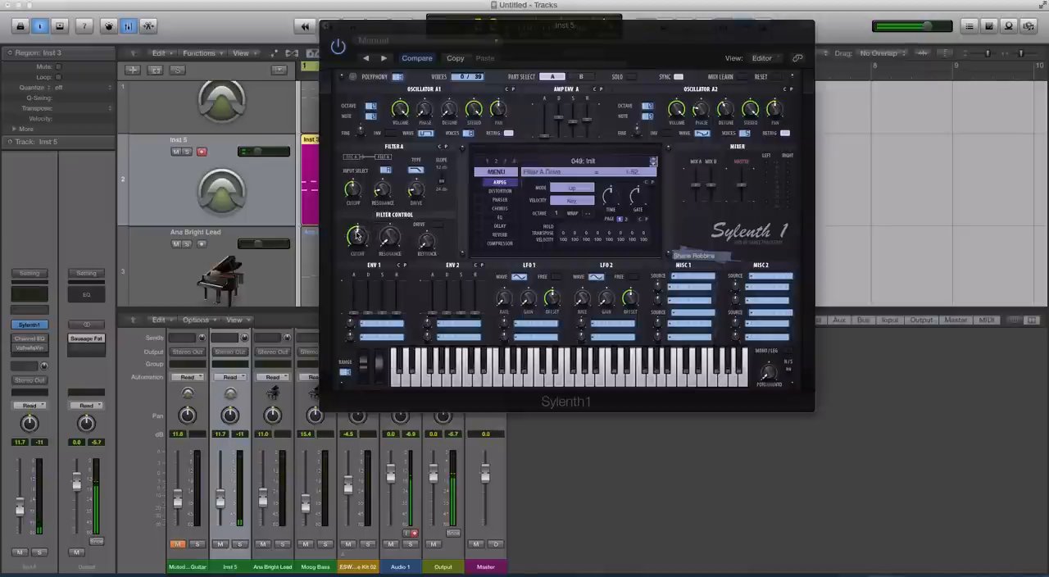
mouse_move(355, 284)
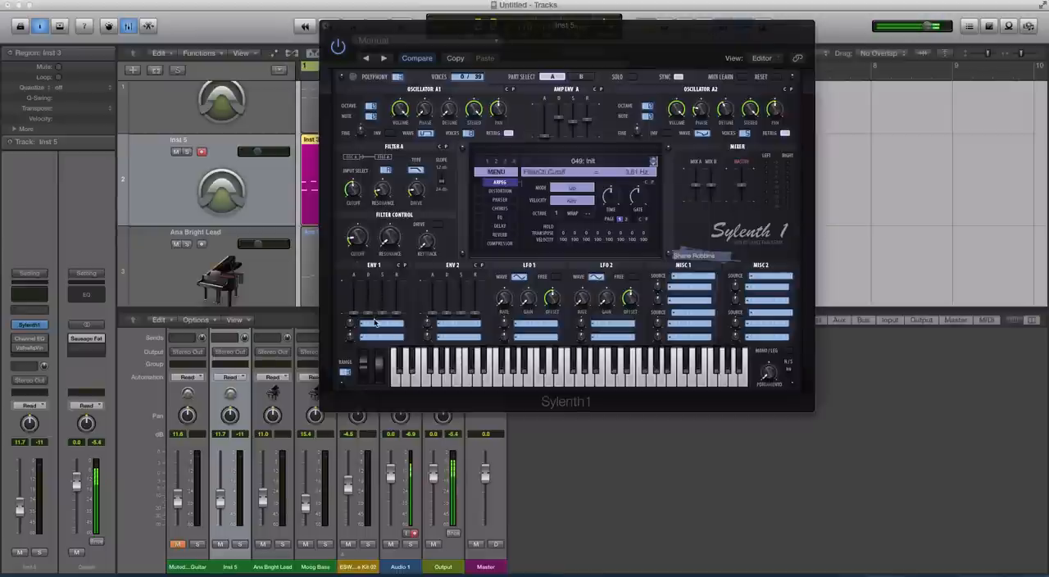
Set mod envelope 1's first destination to Cutoff A.
left_click(373, 236)
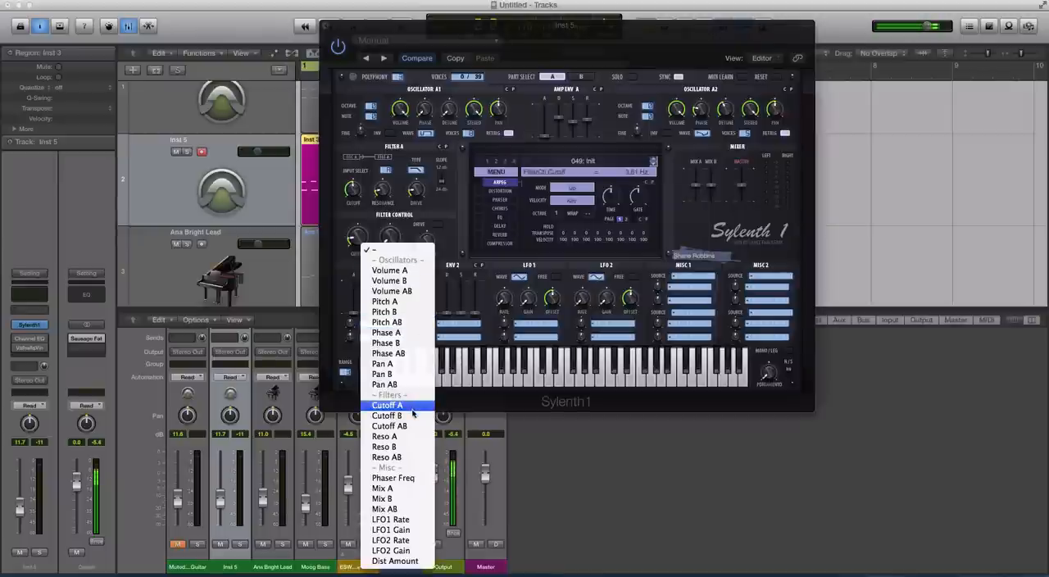
left_click(386, 405)
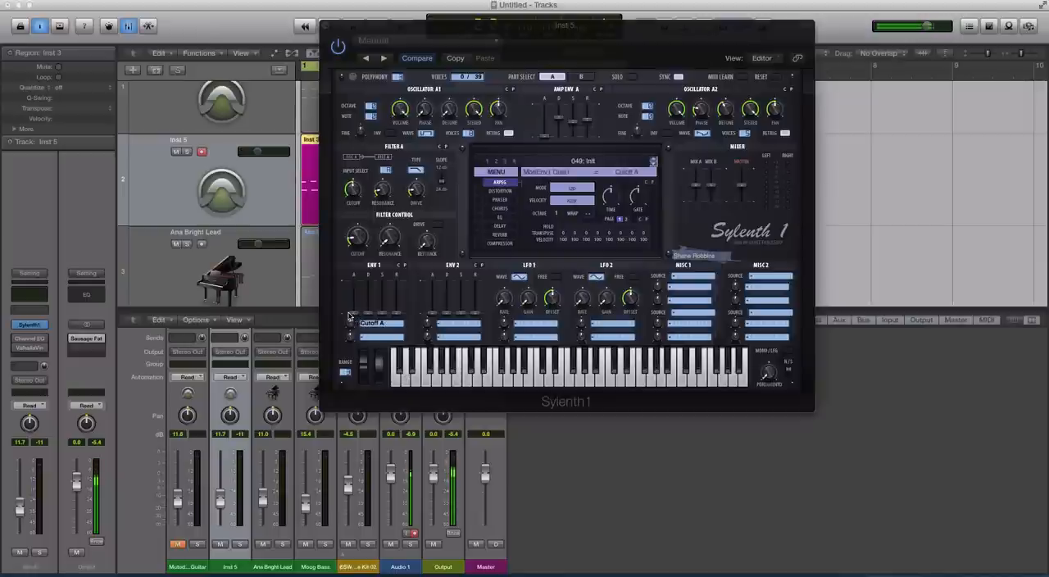
mouse_move(378, 313)
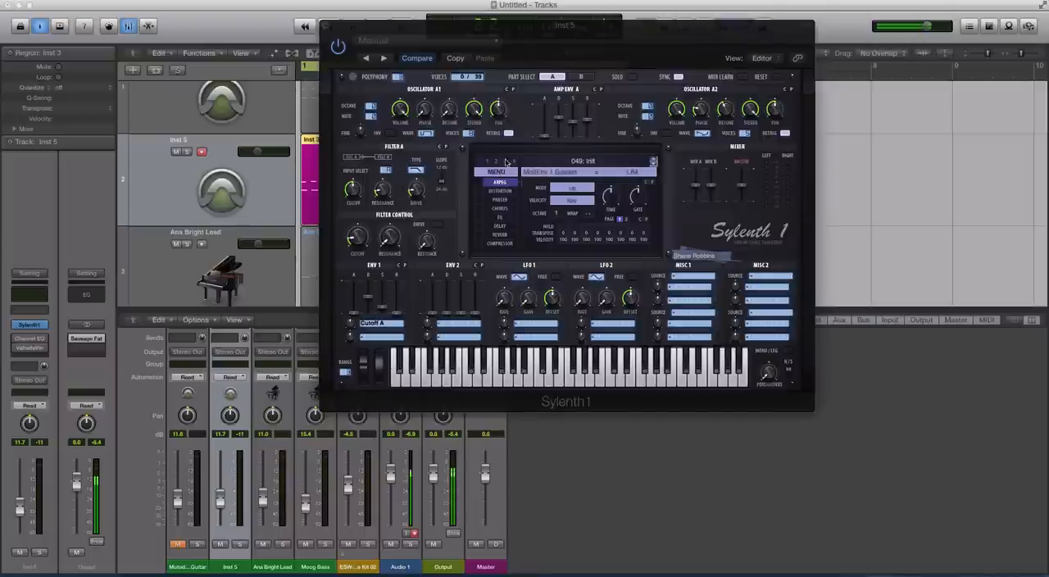
mouse_move(382, 308)
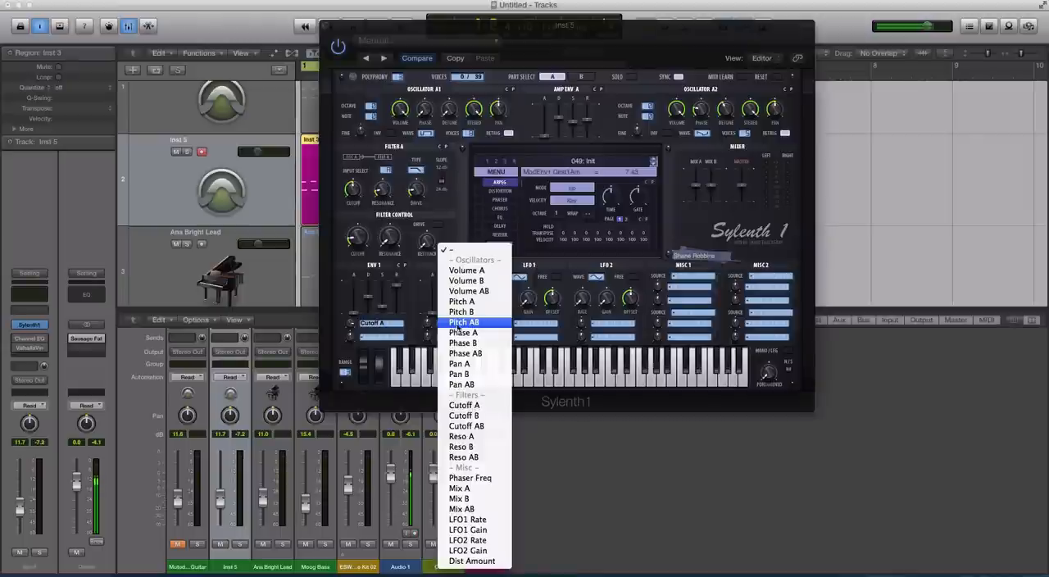
mouse_move(494, 322)
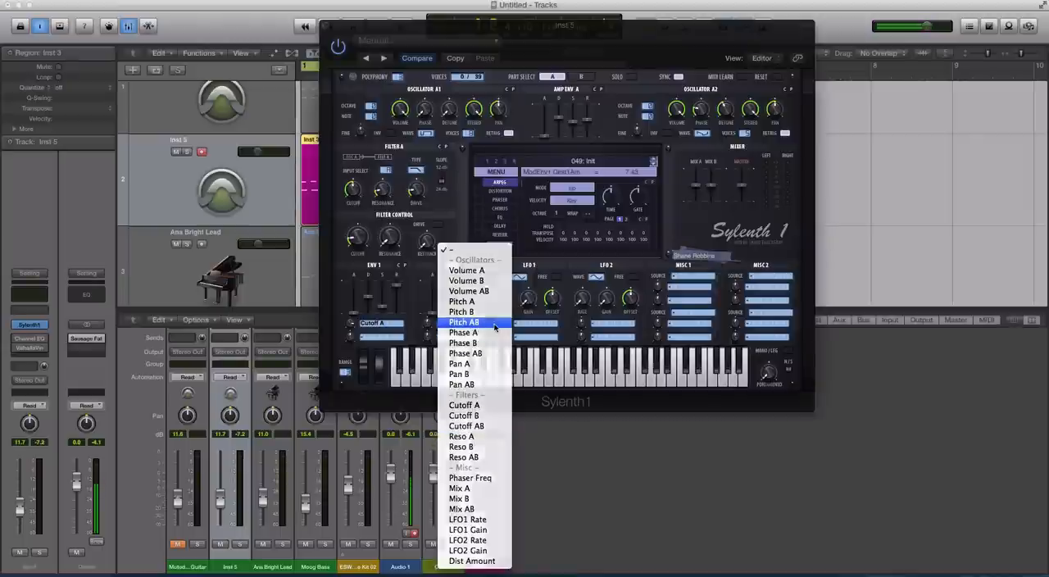
Set mod envelope 2's destinations to Pitch AB and Cutoff A.
left_click(464, 322)
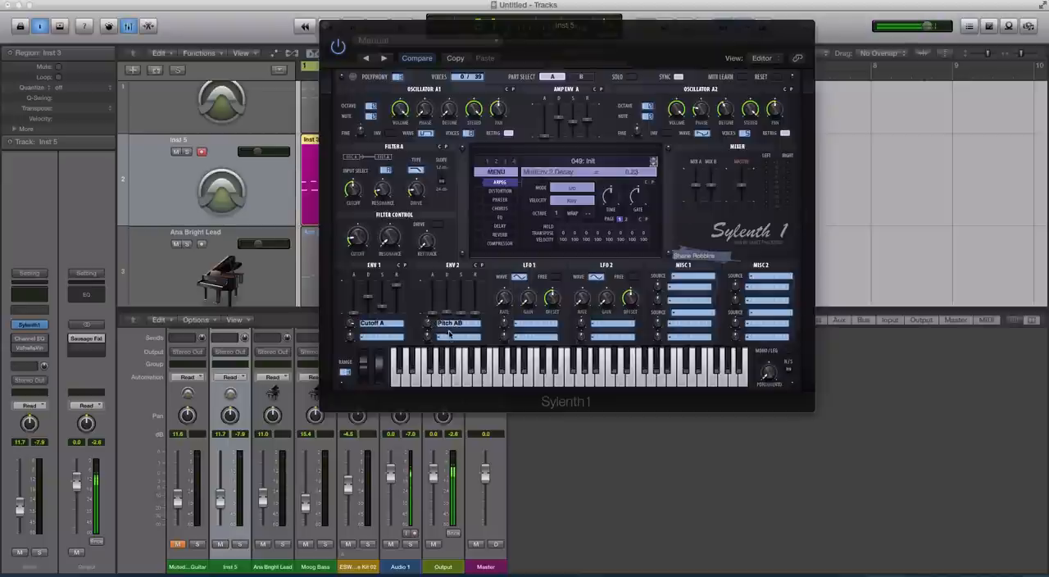
left_click(455, 322)
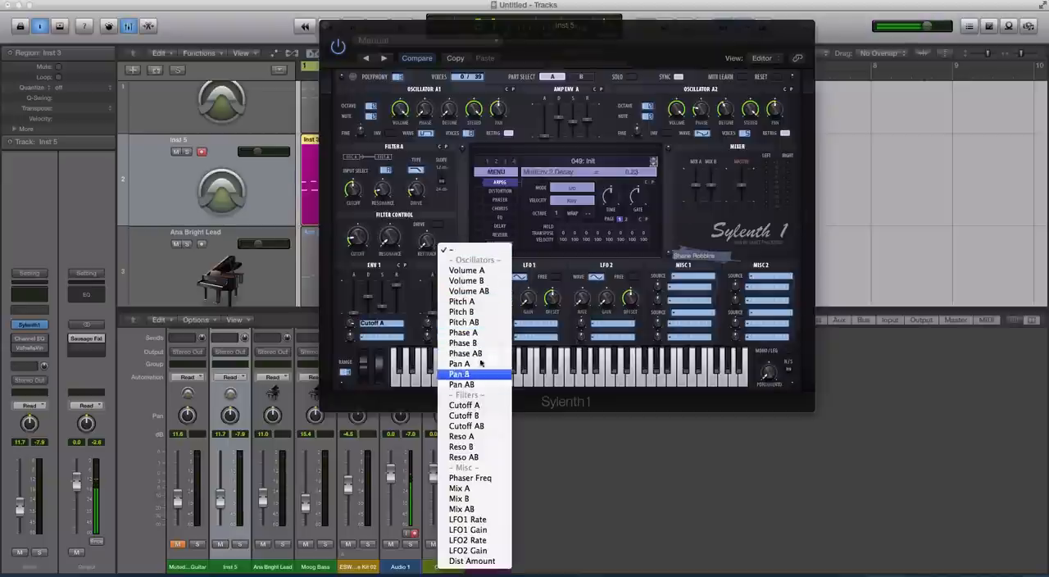
left_click(464, 322)
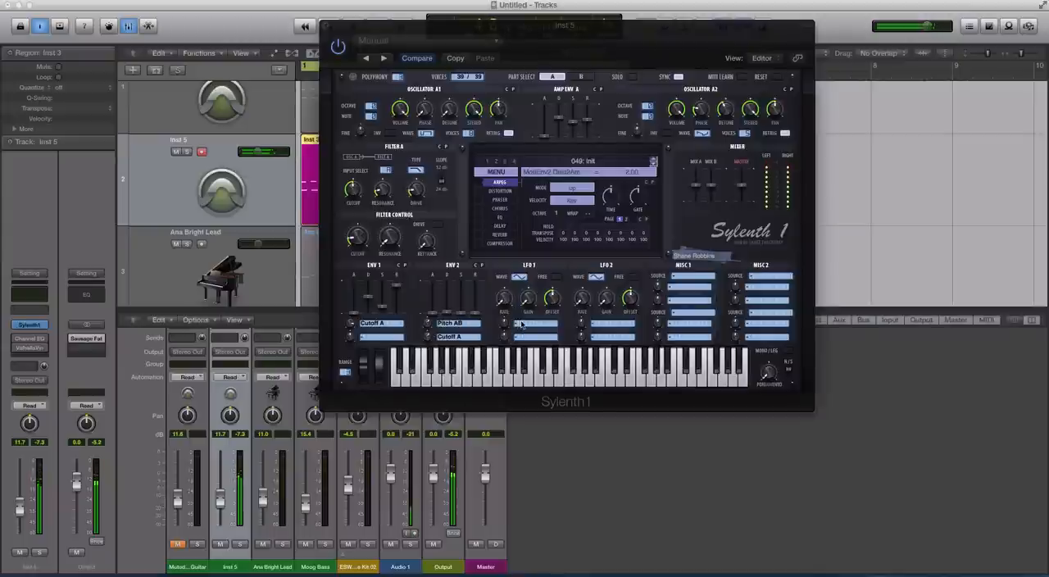
Route LFO 1's first destination to Phase A.
left_click(450, 322)
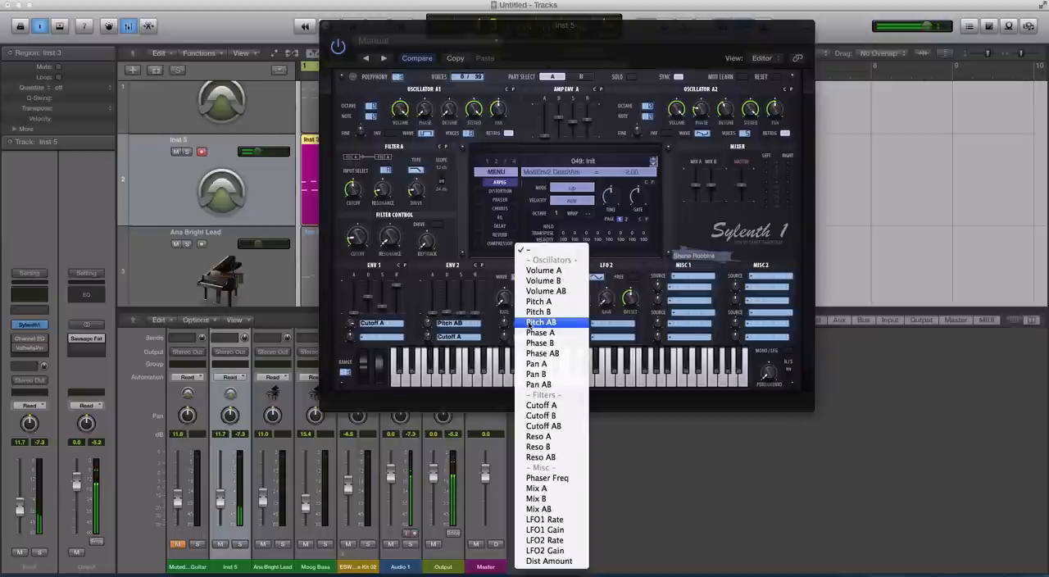
mouse_move(543, 352)
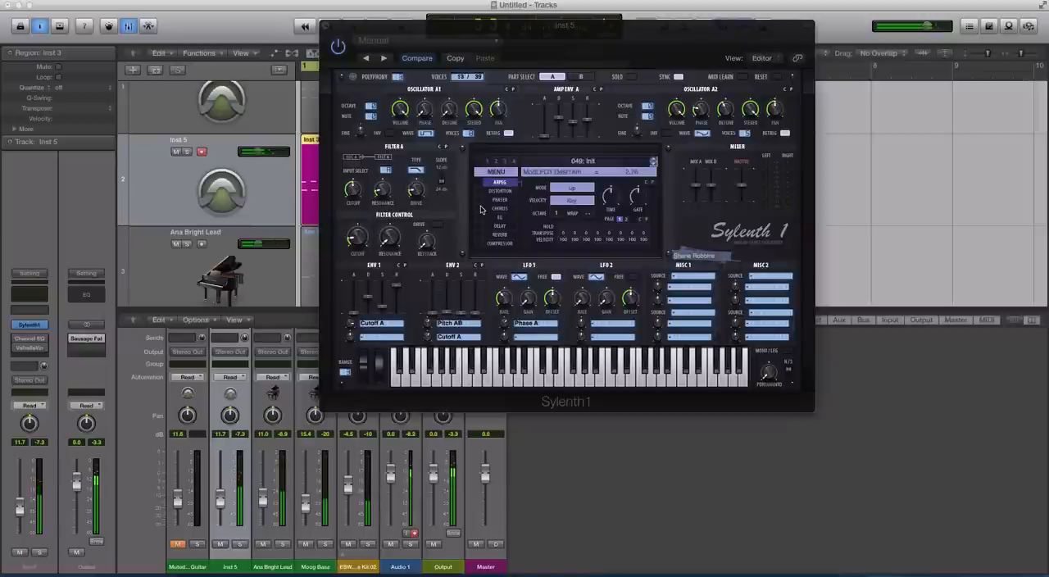
left_click(500, 190)
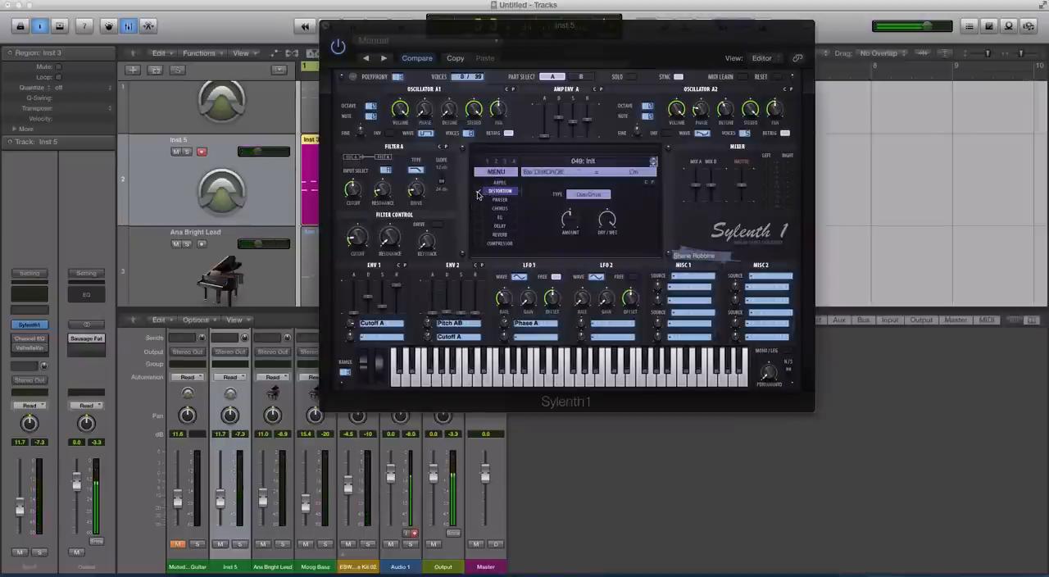
Set the distortion type to OverDrive from the type list.
left_click(589, 195)
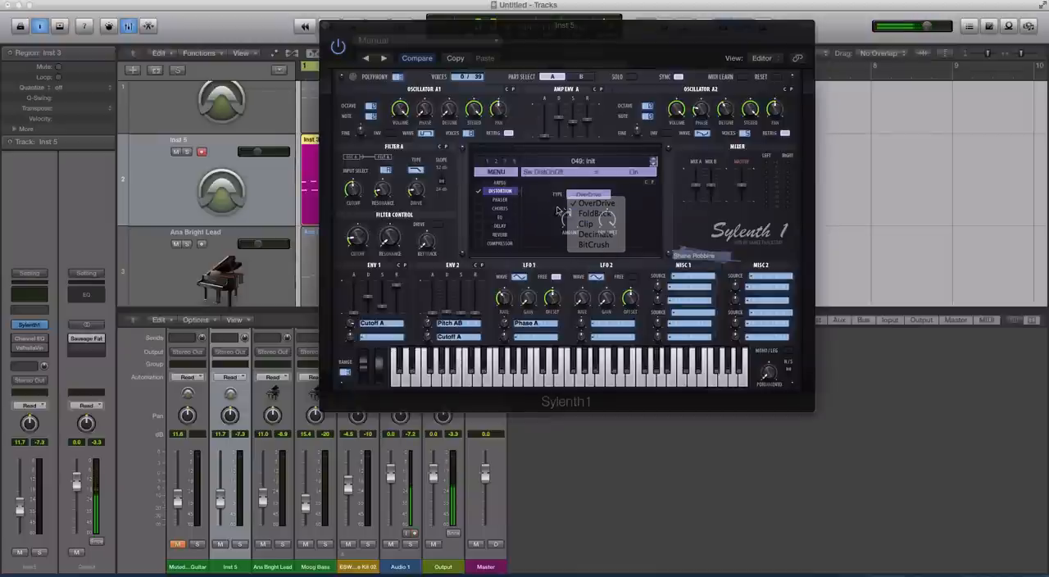
left_click(596, 202)
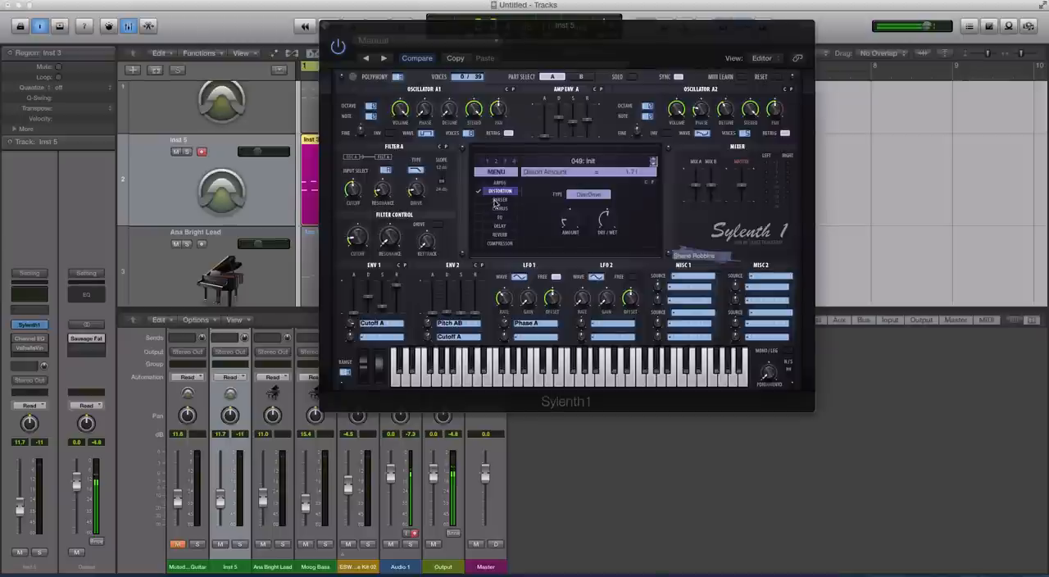
left_click(500, 199)
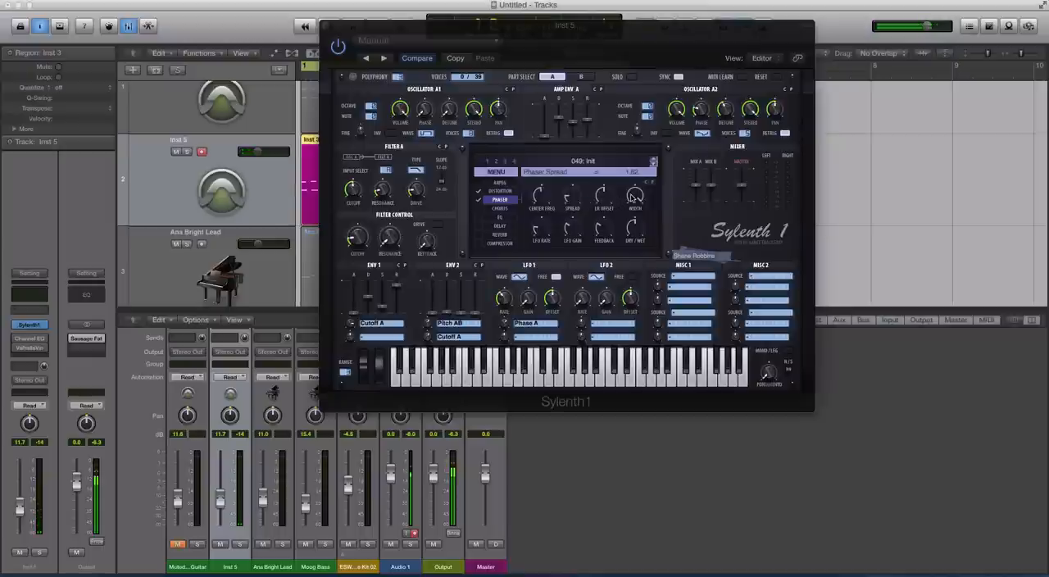
mouse_move(541, 227)
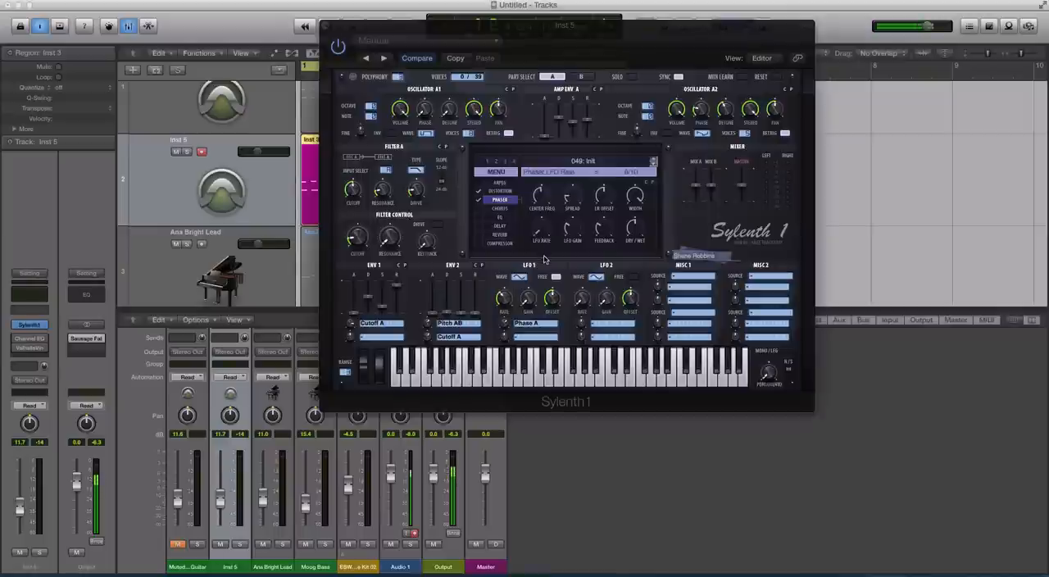
mouse_move(573, 236)
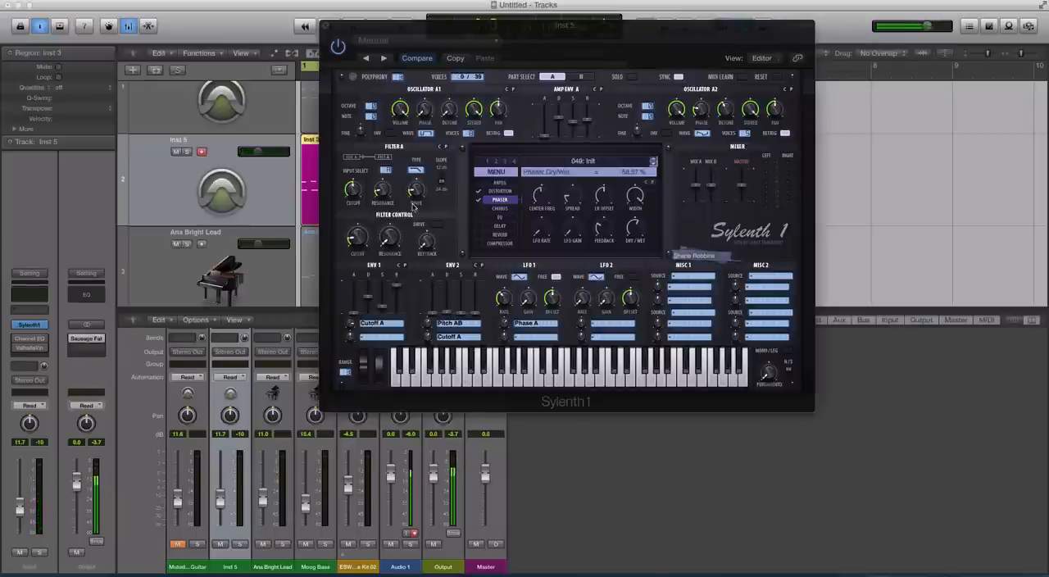
Bring up Sylenth1's chorus effect settings for enabling and tuning.
left_click(499, 209)
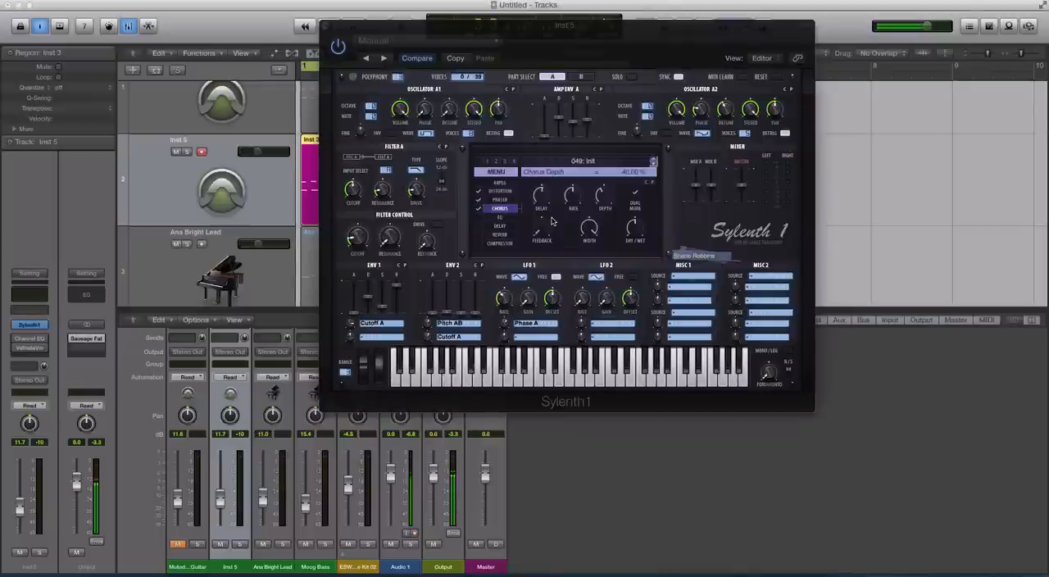
mouse_move(542, 234)
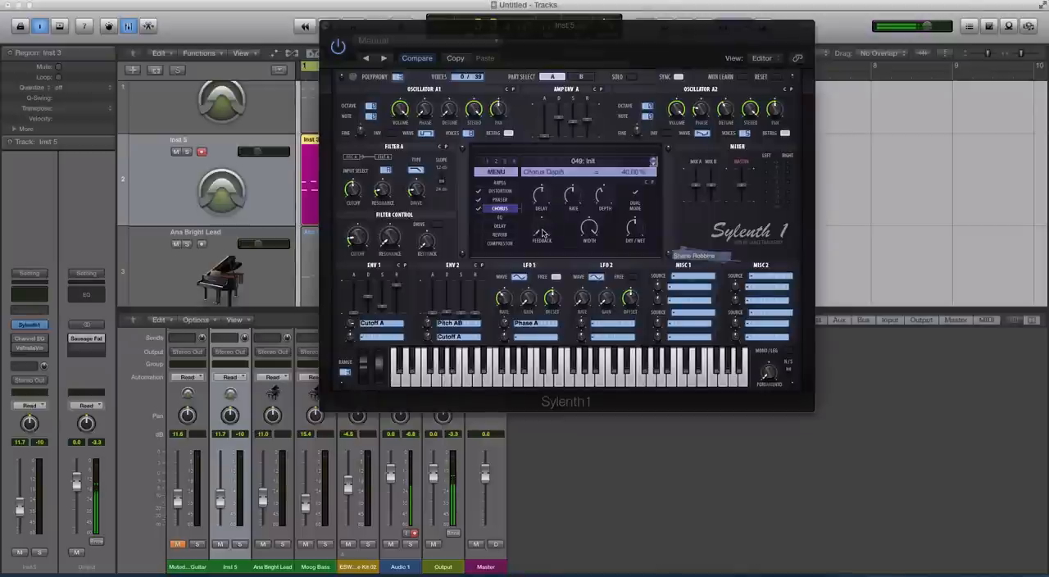
mouse_move(615, 232)
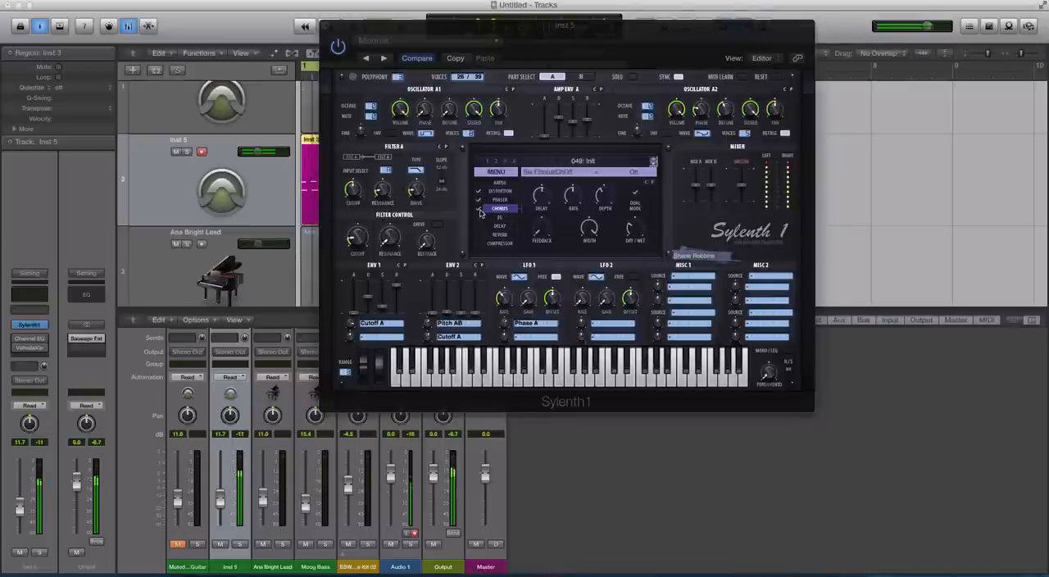
Bring up Sylenth1's EQ effect settings for bass and treble shaping.
left_click(499, 217)
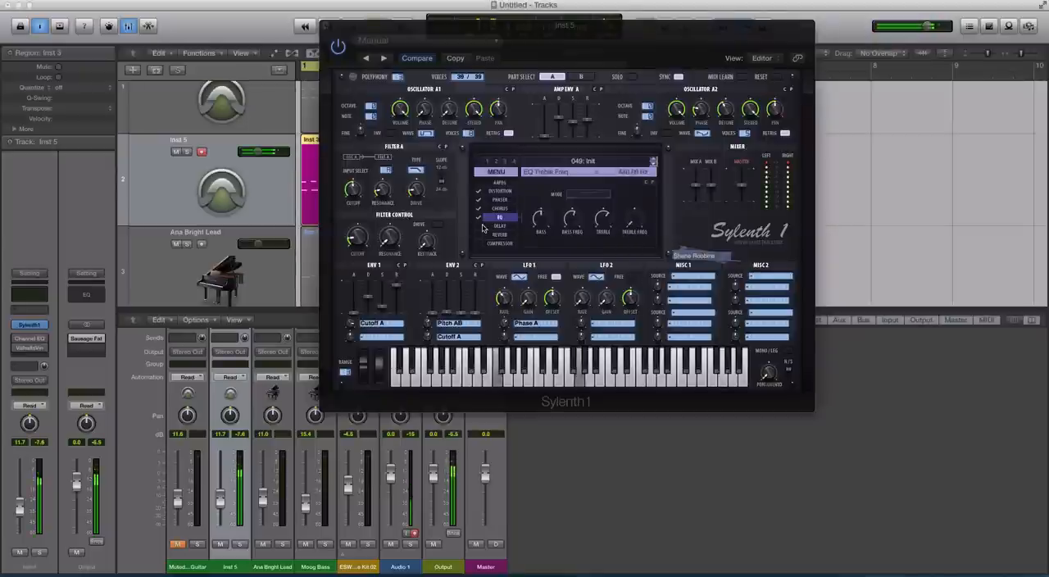
Bring up Sylenth1's delay effect settings for a ~26% dry/wet mix.
left_click(499, 225)
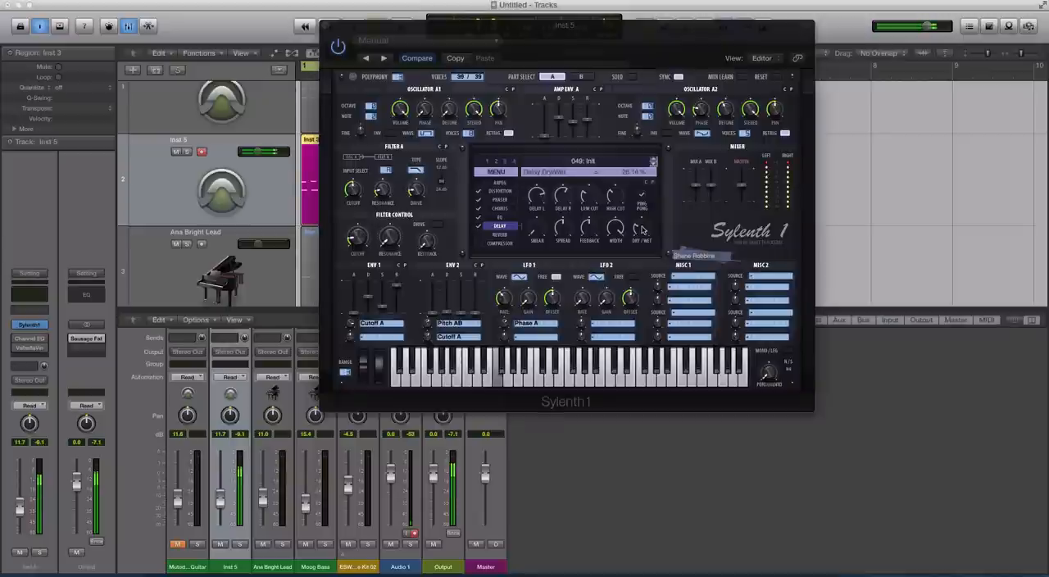
Select Reverb in Sylenth1's effects section to adjust predelay, damping and size.
left_click(499, 235)
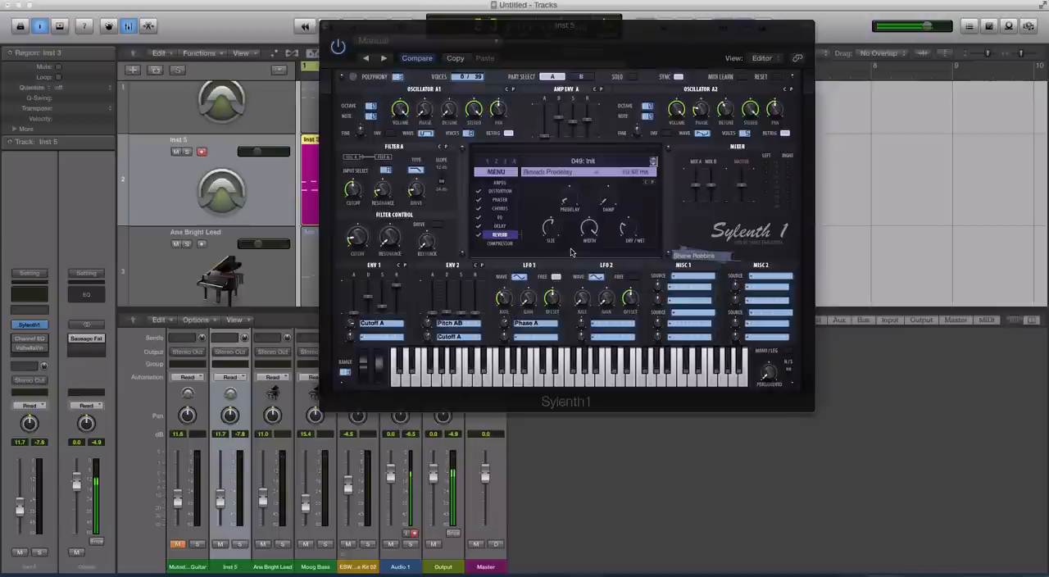
mouse_move(631, 208)
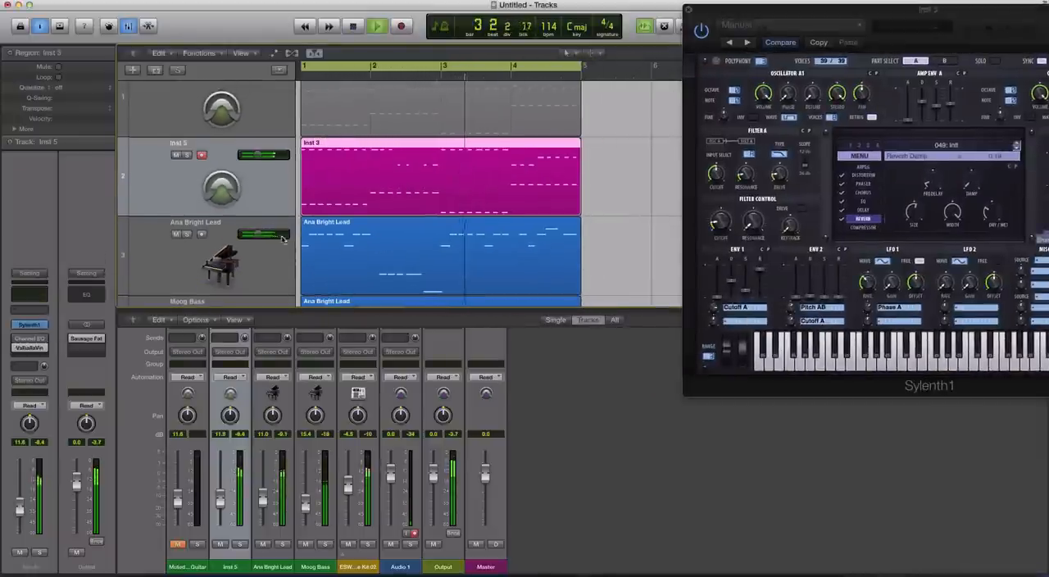
Move the Sylenth1 editor back into place and close it, leaving the arrangement in view.
left_click_drag(279, 235, 262, 235)
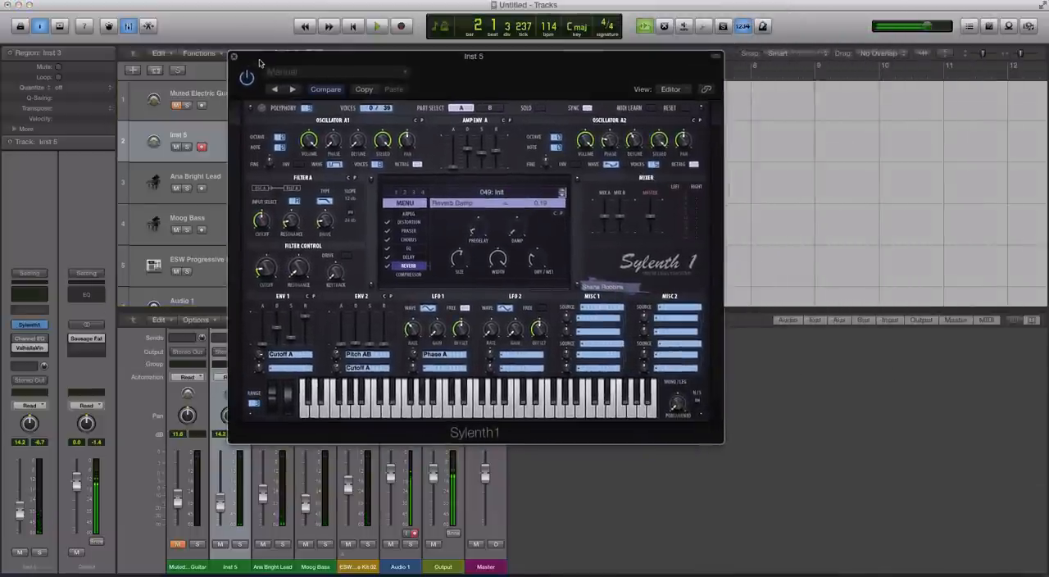
left_click(234, 56)
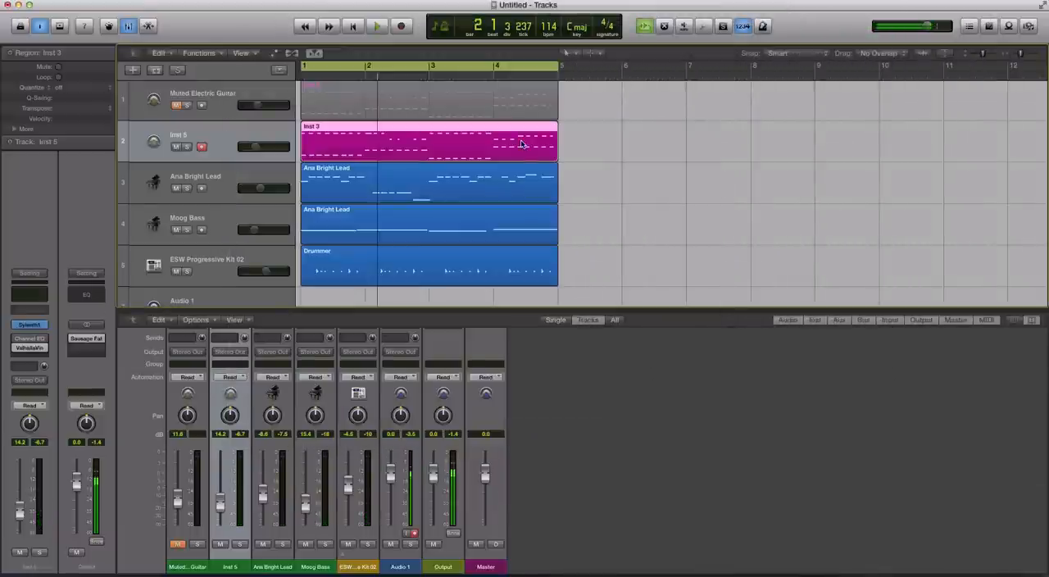